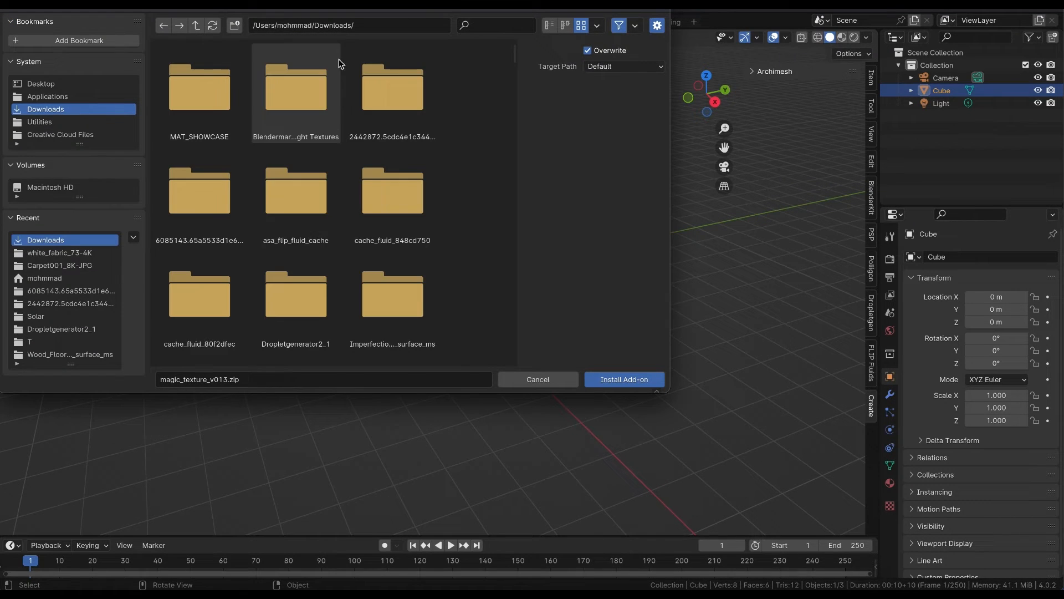
{"action": "mouse_move", "coordinate": [53, 141]}
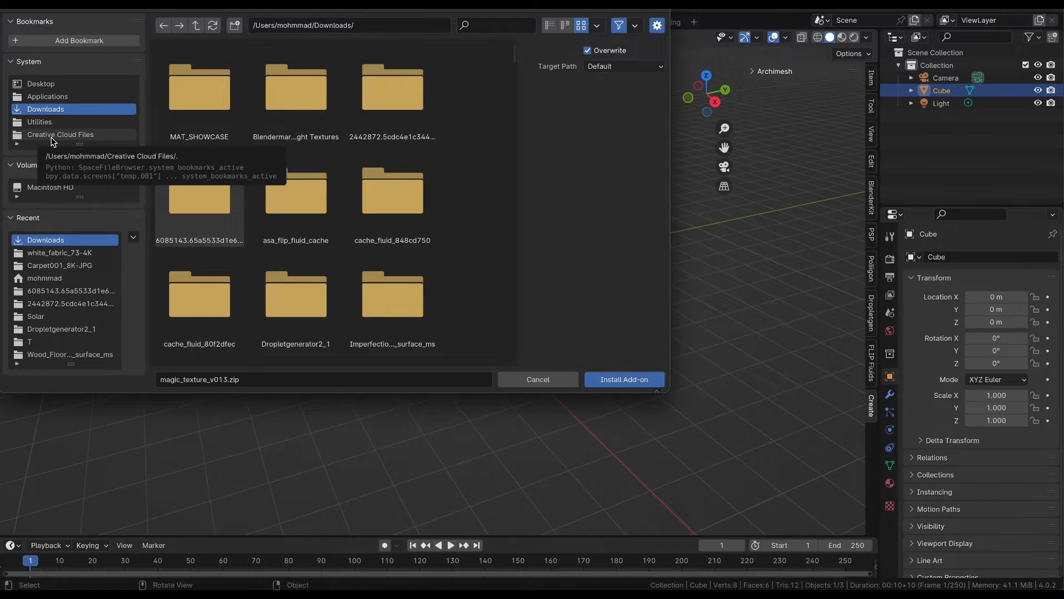
- Pick magic_texture_v013.zip from the Creative Cloud Files folder
{"action": "left_click", "coordinate": [59, 135]}
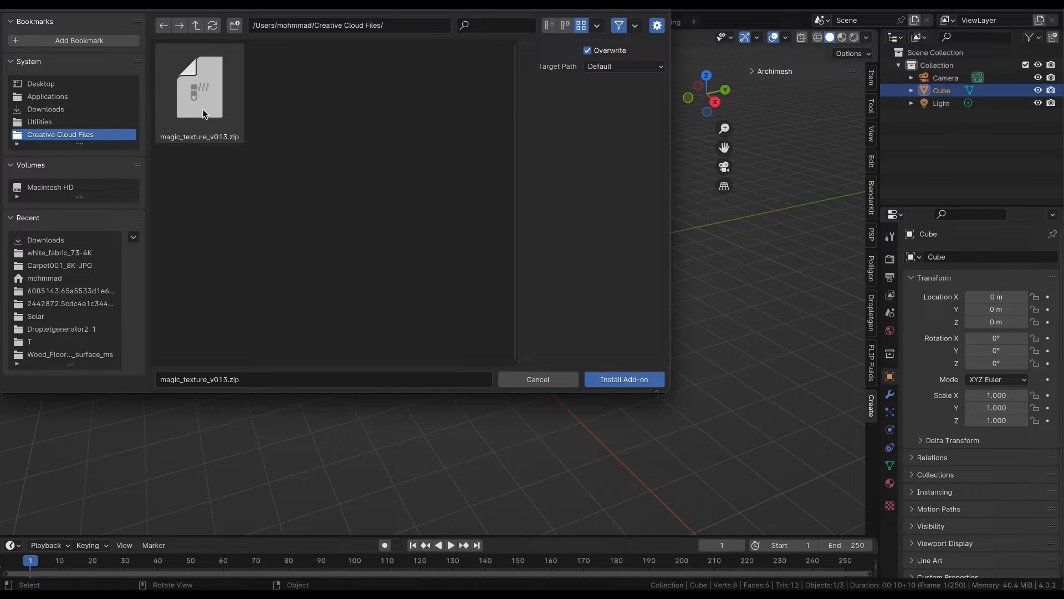
{"action": "left_click", "coordinate": [209, 104]}
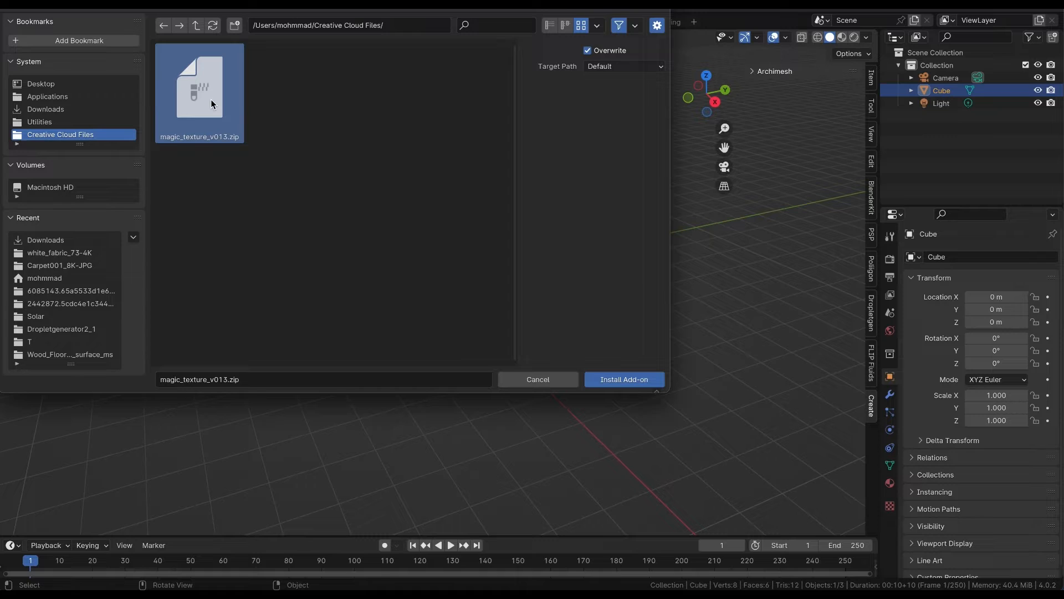
- Install and enable Object: Magic Texture, view its details, and close Preferences
{"action": "left_click", "coordinate": [624, 379]}
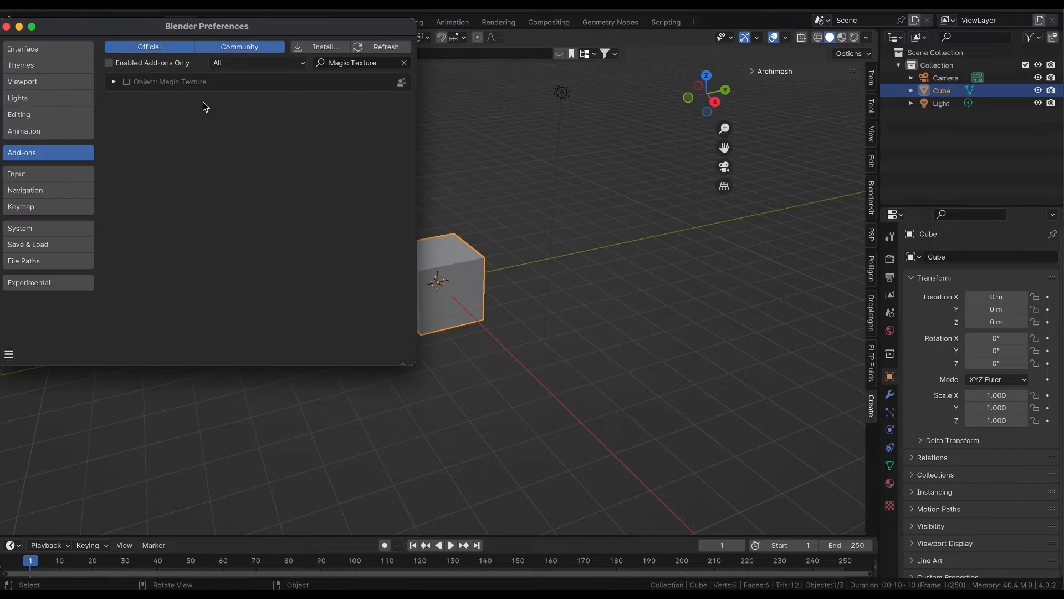
{"action": "left_click", "coordinate": [126, 82]}
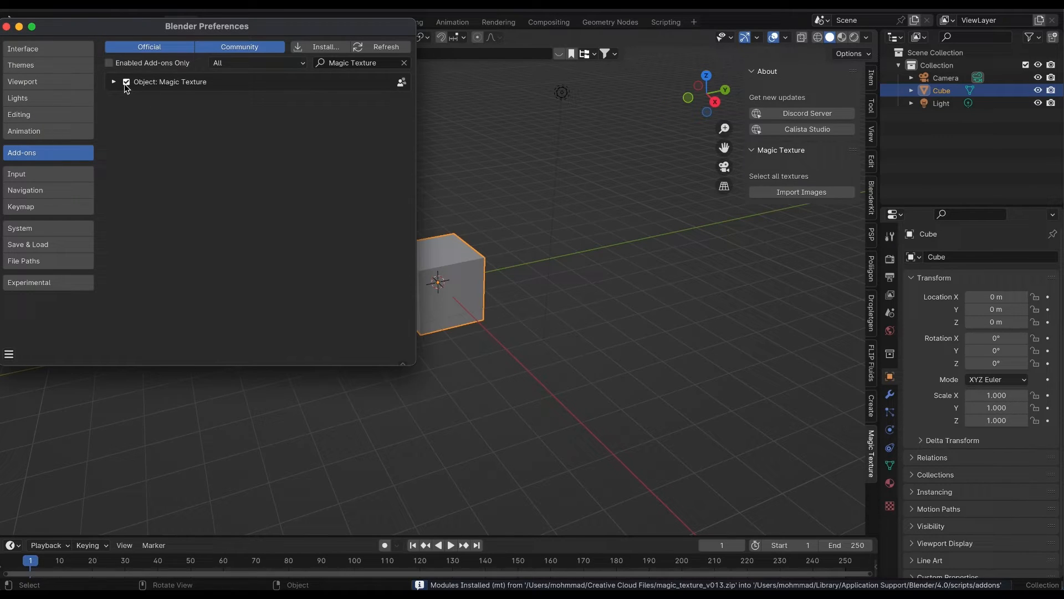
{"action": "left_click", "coordinate": [113, 82]}
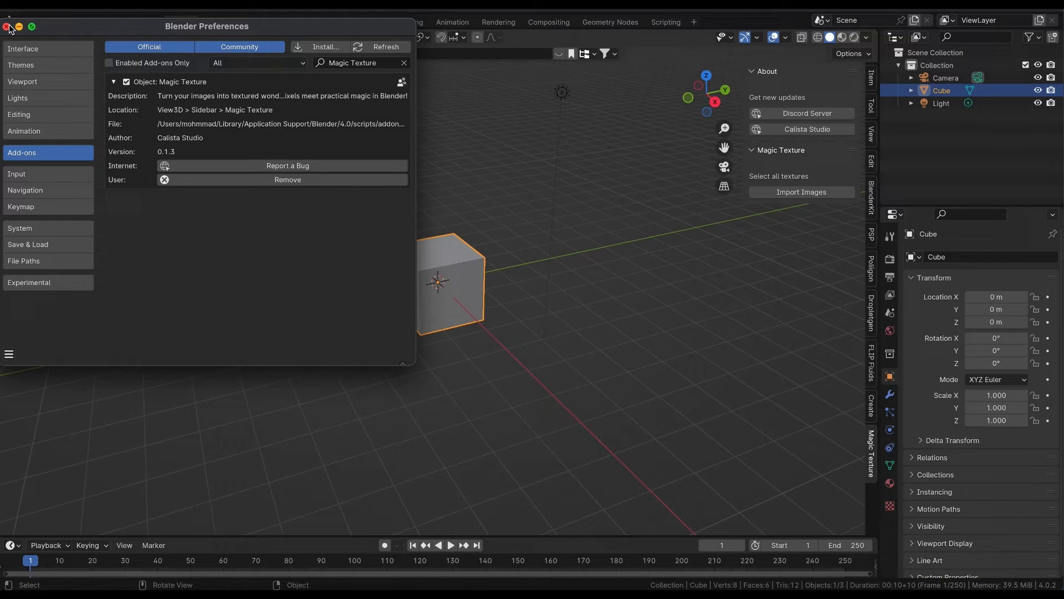
{"action": "left_click", "coordinate": [6, 26]}
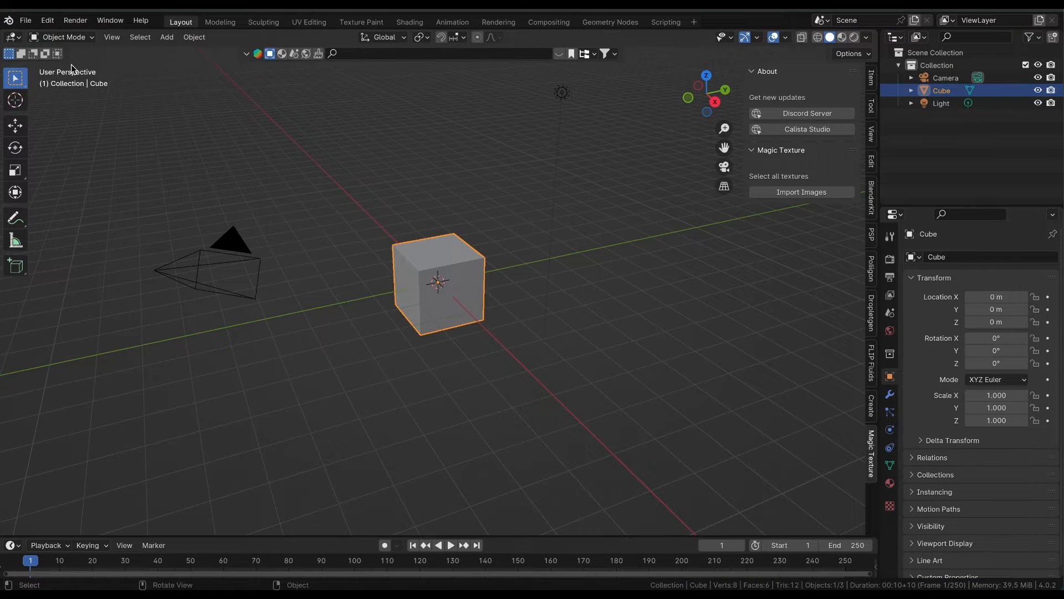
- Open Magic Texture's Import Images browser for the Ball in the sidebar
{"action": "left_click", "coordinate": [409, 22]}
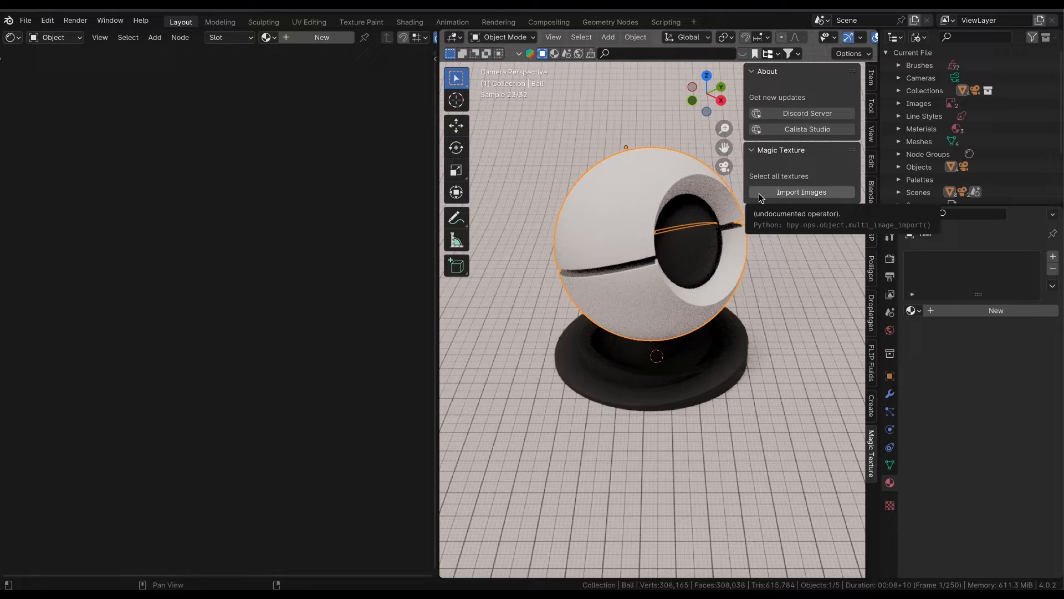
{"action": "left_click", "coordinate": [801, 192]}
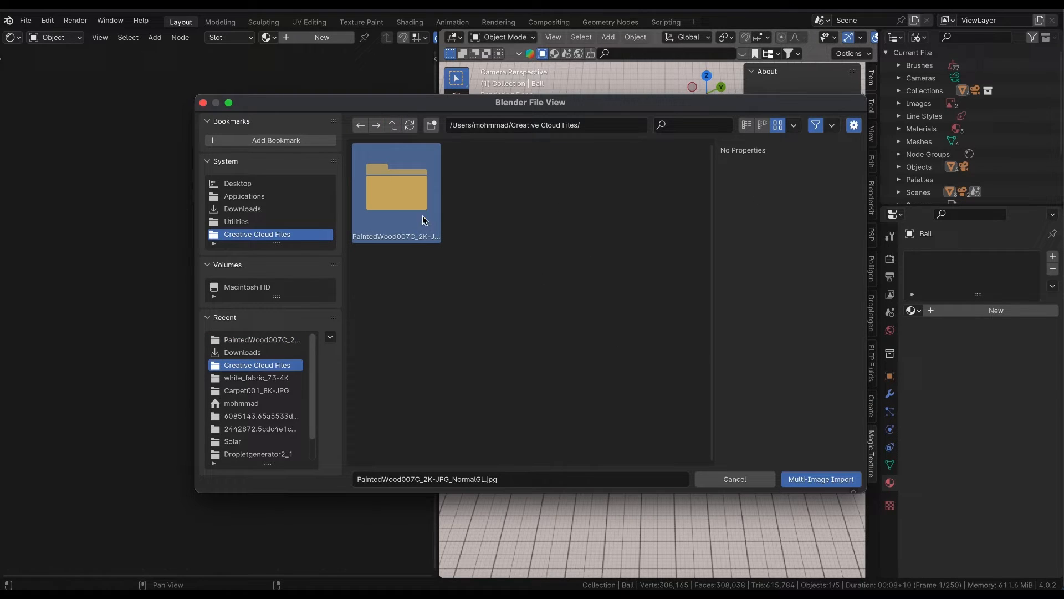
- Open the PaintedWood texture folder in the import browser
{"action": "double_click", "coordinate": [396, 186]}
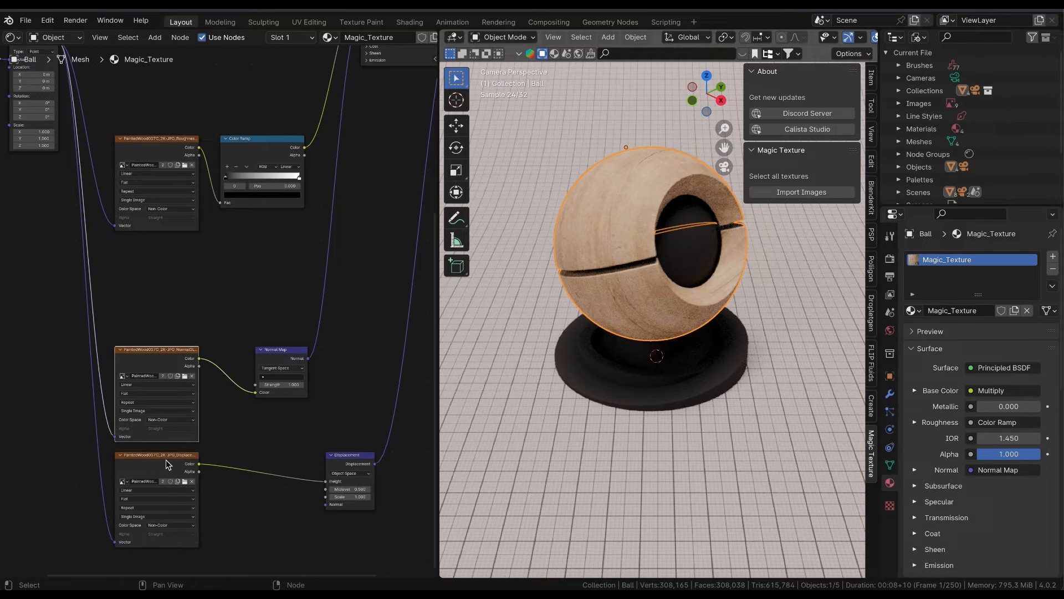
{"action": "left_click", "coordinate": [889, 394]}
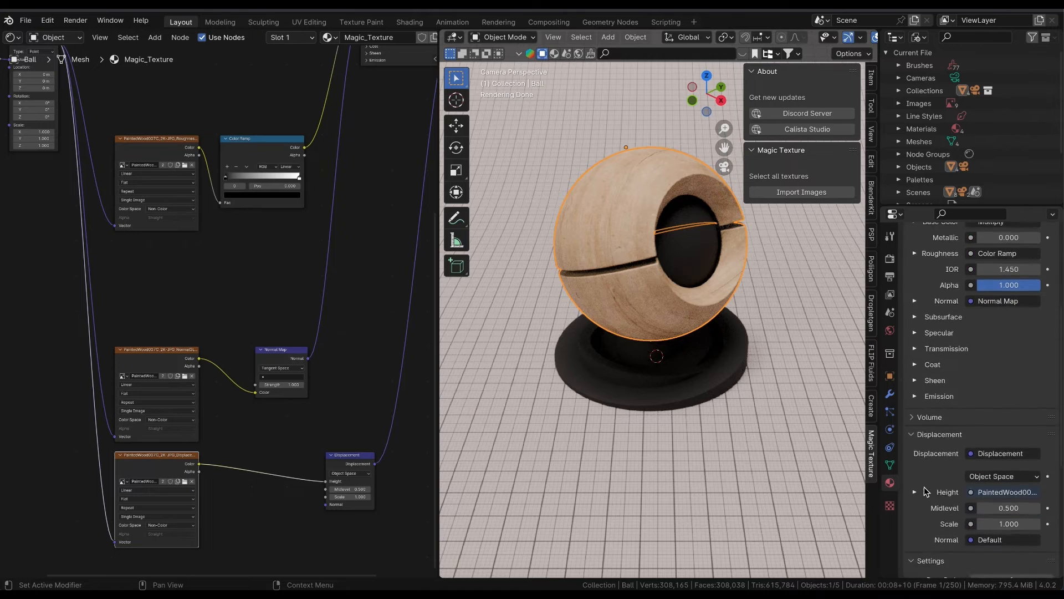
{"action": "left_click", "coordinate": [1010, 387]}
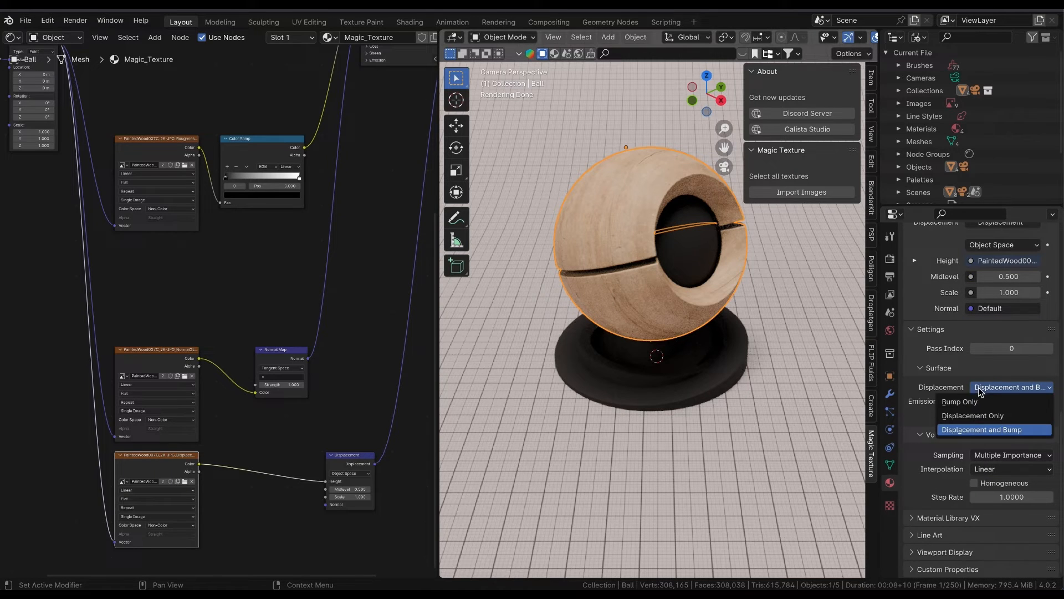
{"action": "mouse_move", "coordinate": [957, 429]}
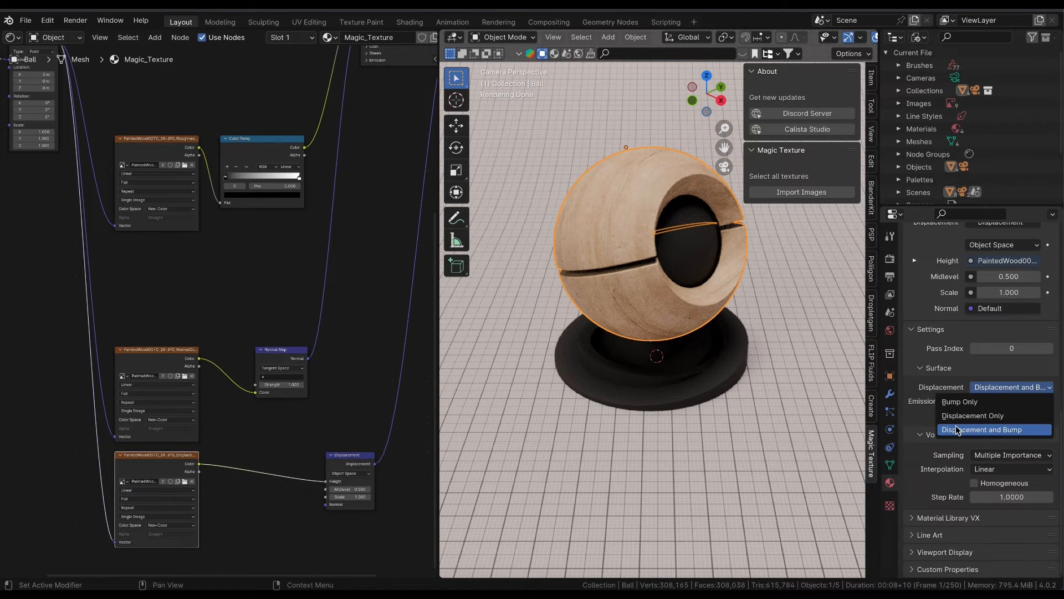
{"action": "left_click", "coordinate": [982, 429]}
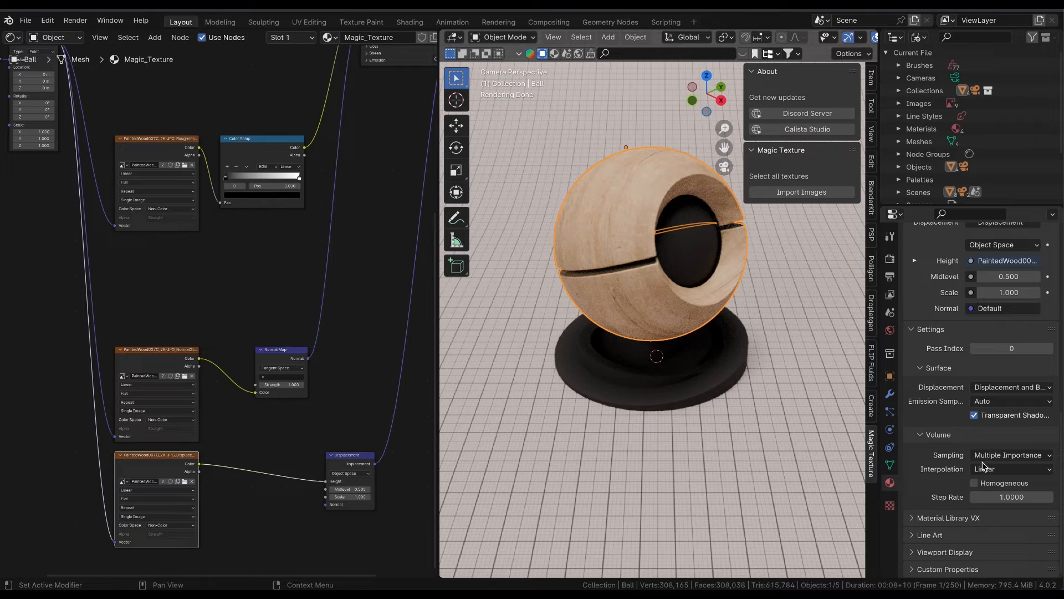
{"action": "left_click", "coordinate": [1011, 386]}
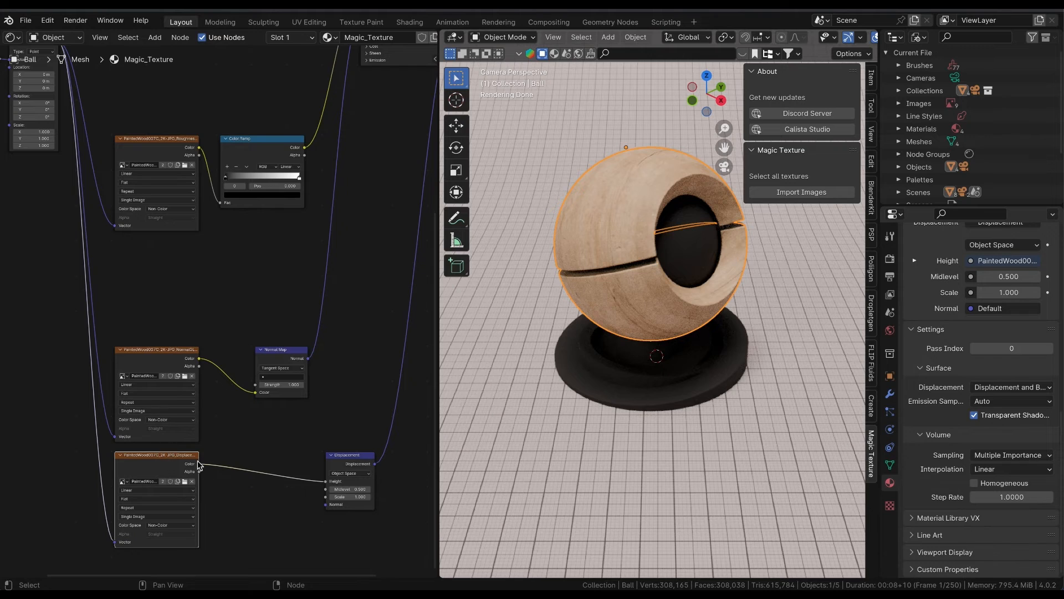
{"action": "left_click", "coordinate": [1009, 387]}
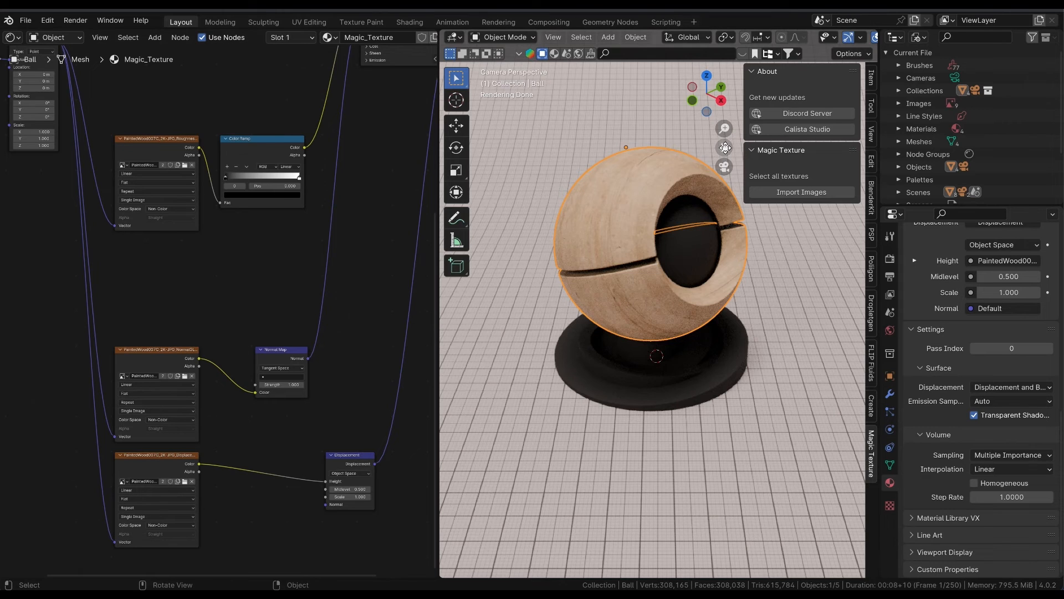
{"action": "left_click", "coordinate": [801, 192]}
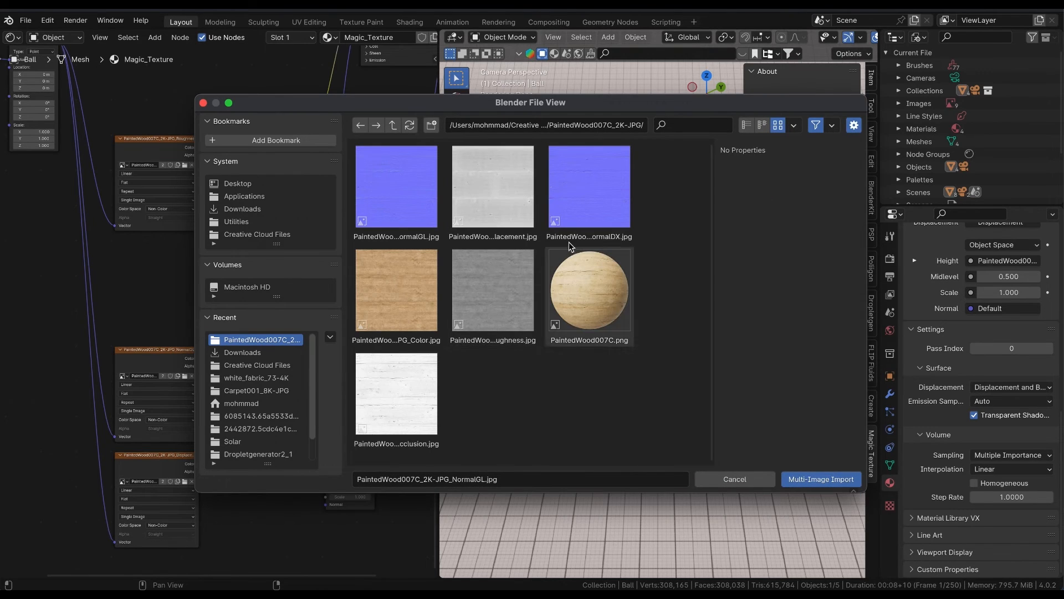
{"action": "left_click", "coordinate": [588, 187]}
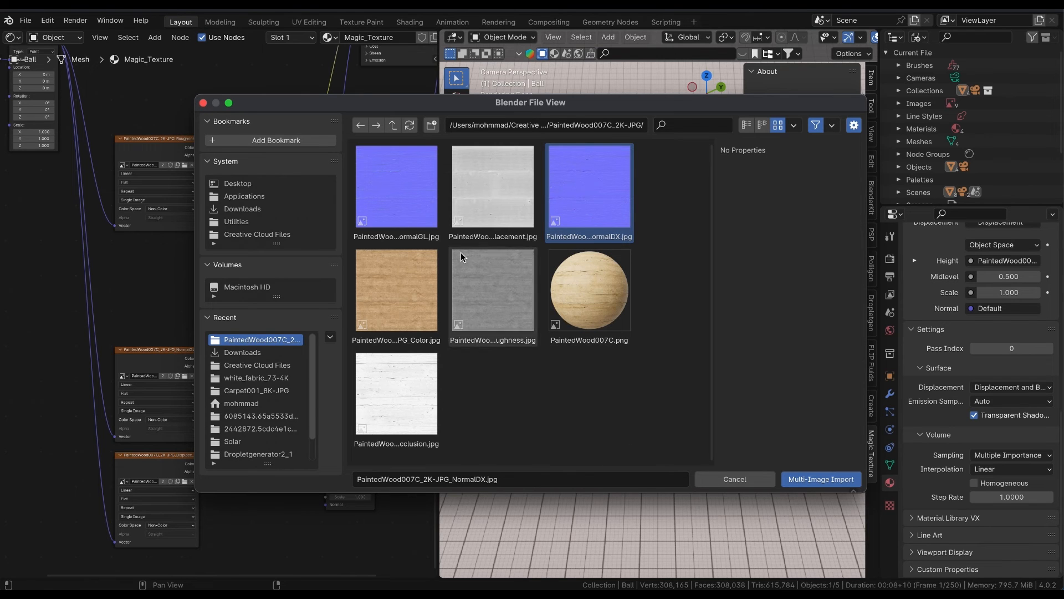
{"action": "left_click", "coordinate": [396, 186]}
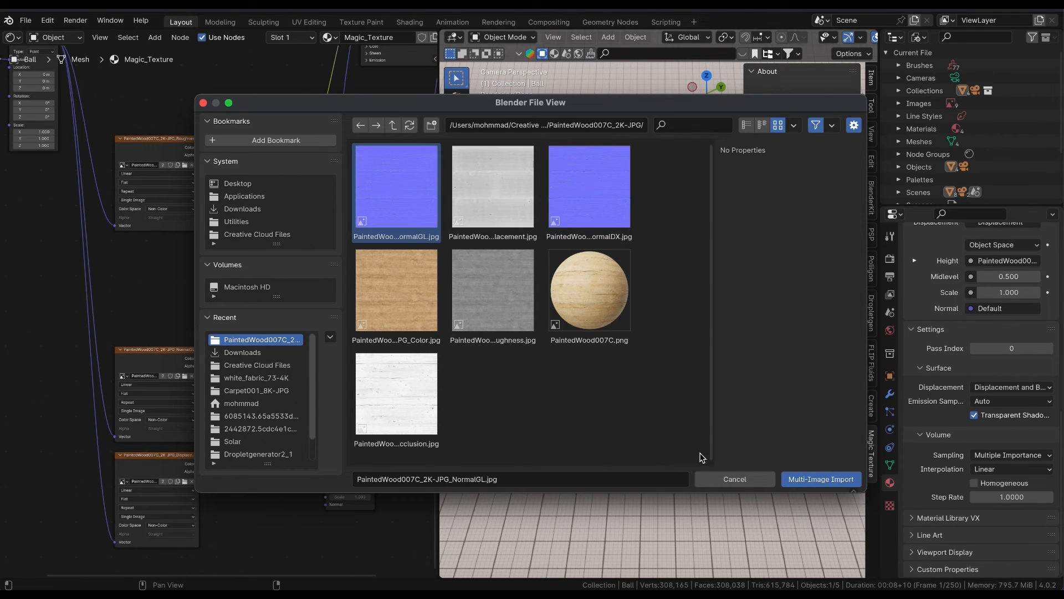
{"action": "left_click", "coordinate": [820, 479]}
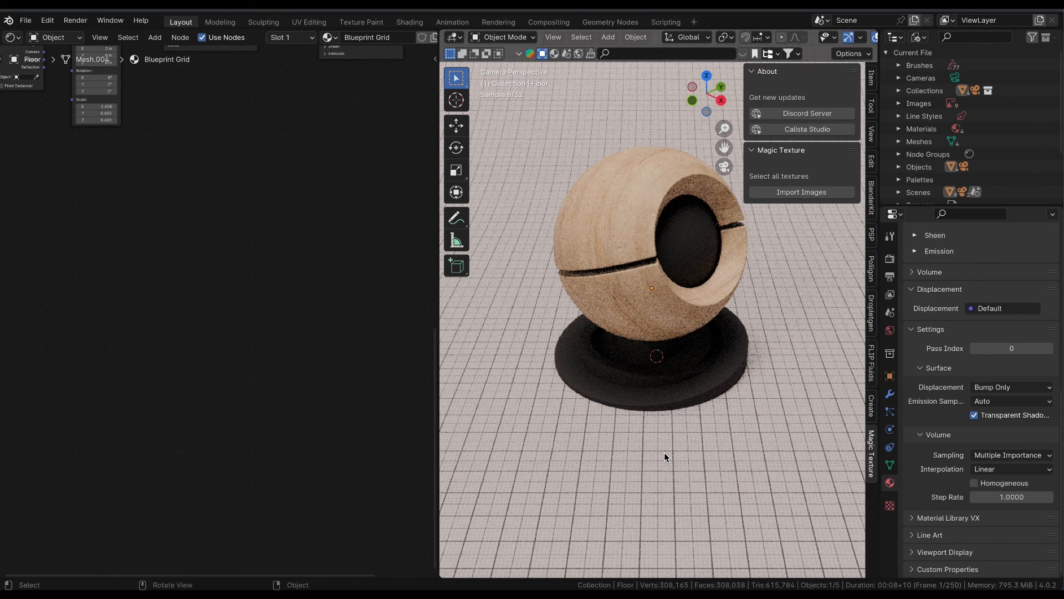
{"action": "mouse_move", "coordinate": [658, 334]}
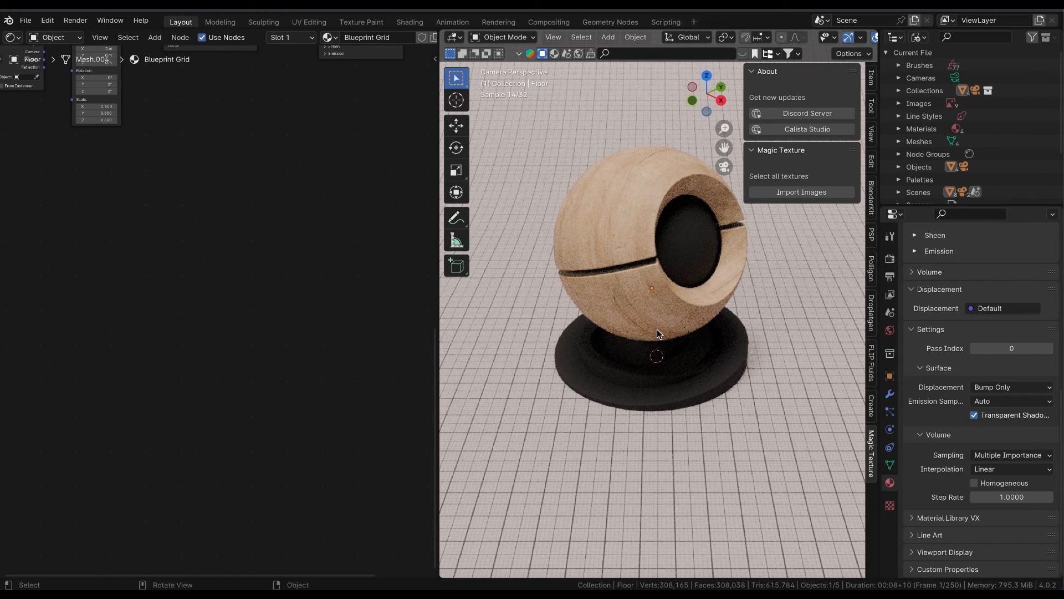